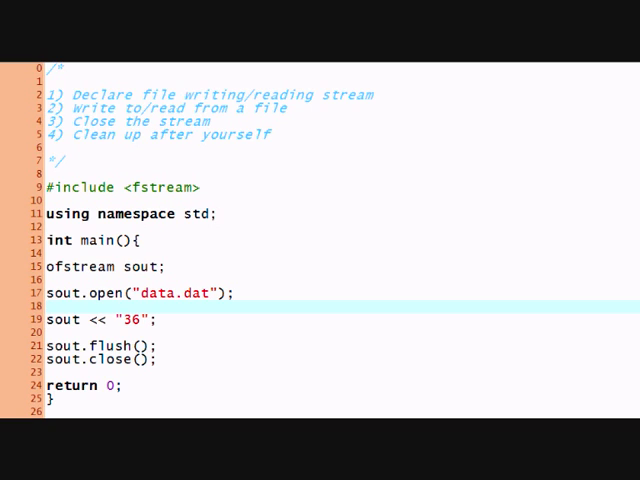
{"action": "mouse_move", "coordinate": [263, 240]}
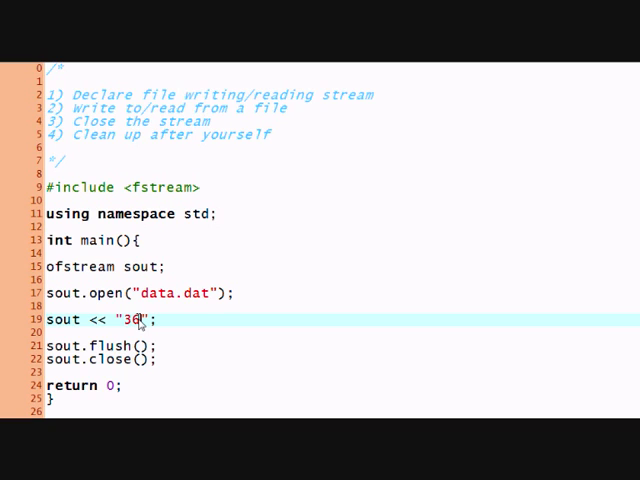
- Open the data file from the Lesson10 folder, confirm it shows 36, and close it
{"action": "type", "text": "6"}
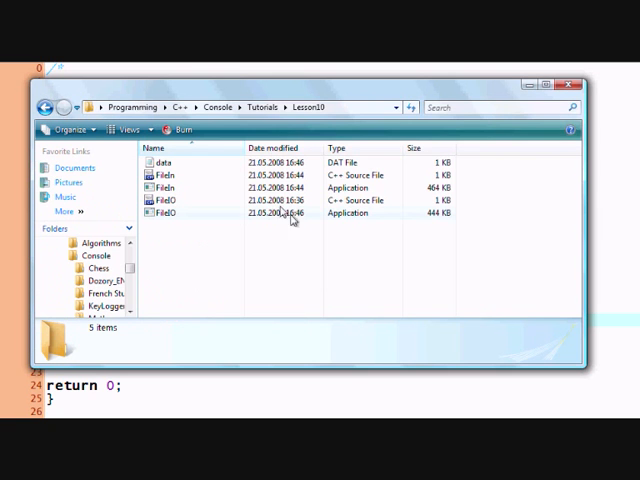
{"action": "double_click", "coordinate": [163, 161]}
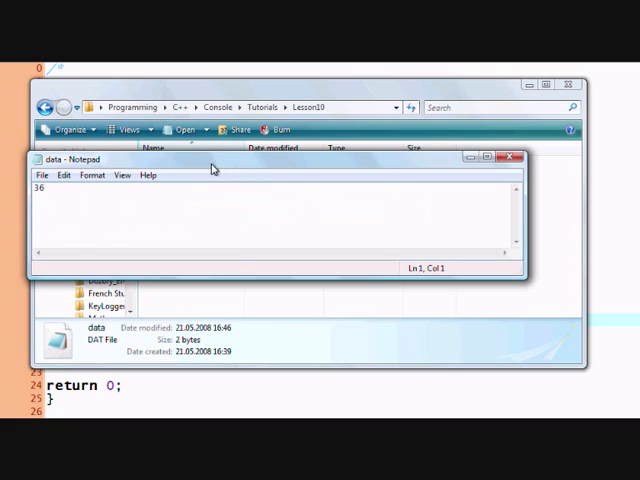
{"action": "left_click", "coordinate": [531, 158]}
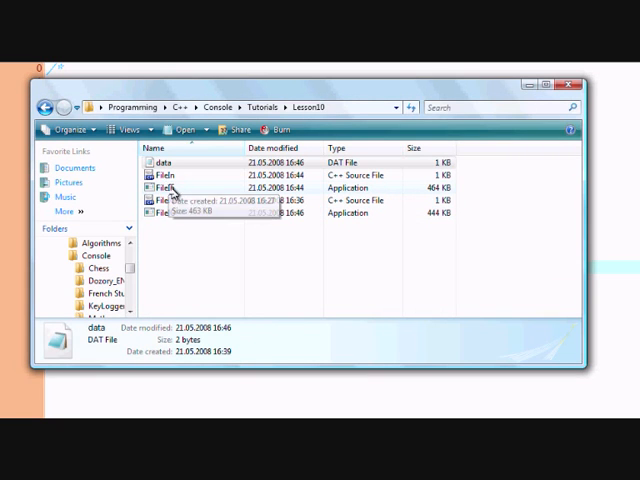
{"action": "left_click", "coordinate": [170, 174]}
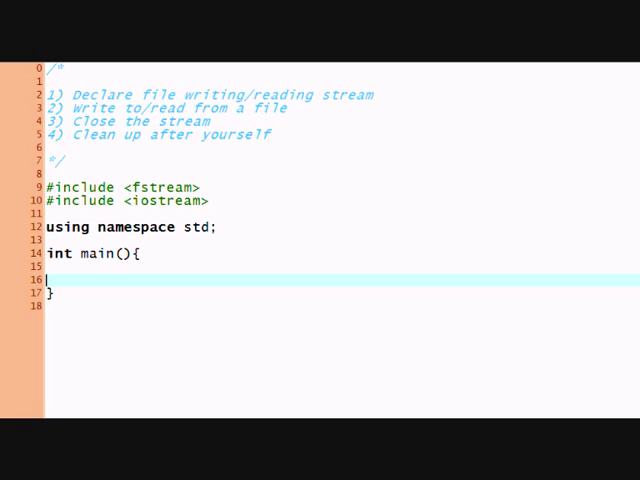
- Add an ios::out mode argument to sout.open, then change it to ios::app
{"action": "key", "text": "Up"}
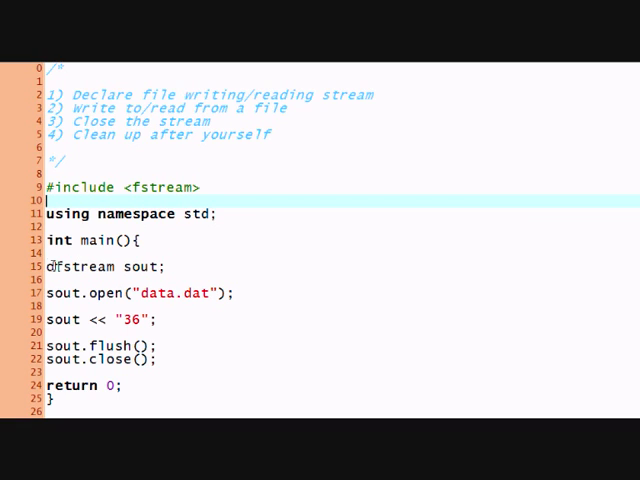
{"action": "double_click", "coordinate": [105, 266]}
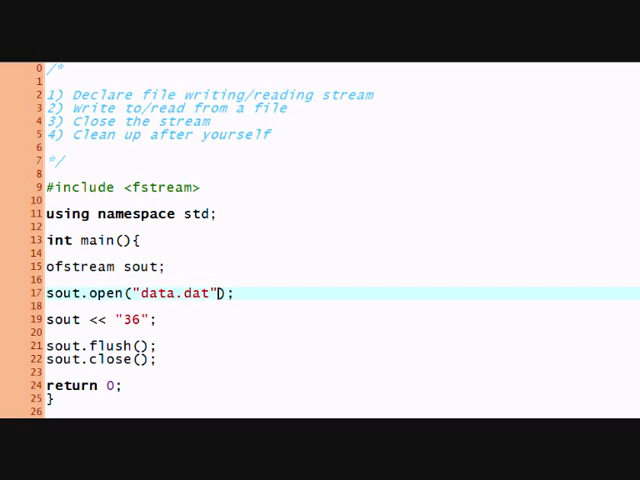
{"action": "type", "text": ", ios"}
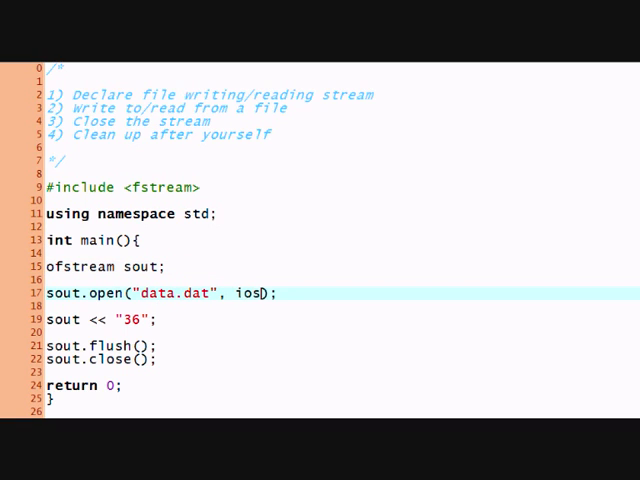
{"action": "type", "text": "::out"}
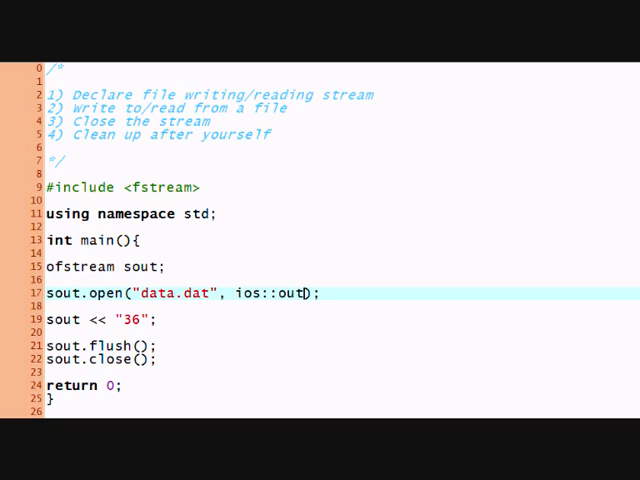
{"action": "double_click", "coordinate": [298, 292]}
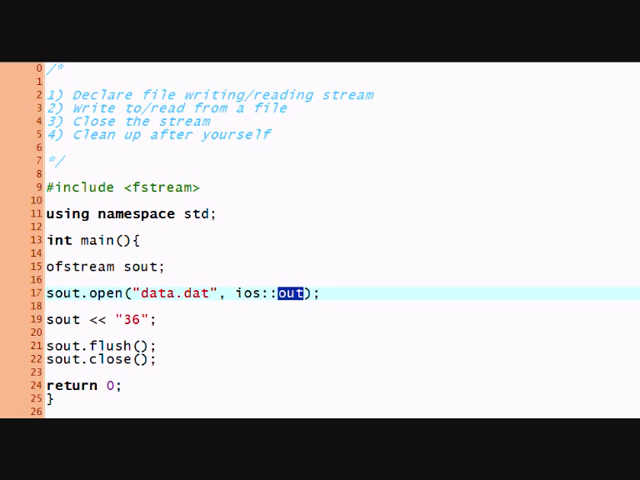
{"action": "type", "text": "app"}
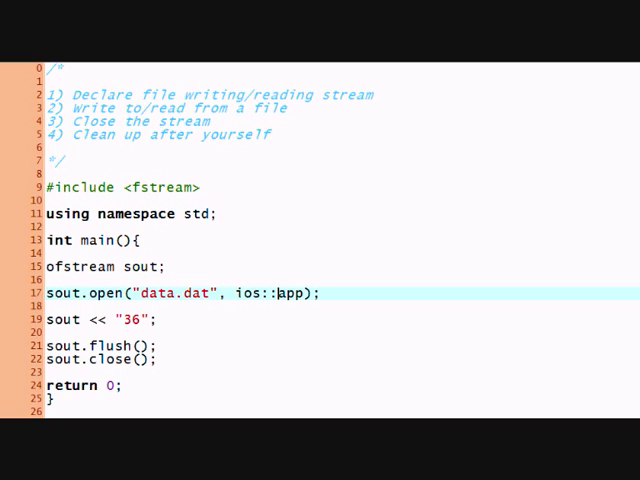
- Switch the sout.open mode to ios::trunc, then to ios::ate
{"action": "double_click", "coordinate": [285, 293]}
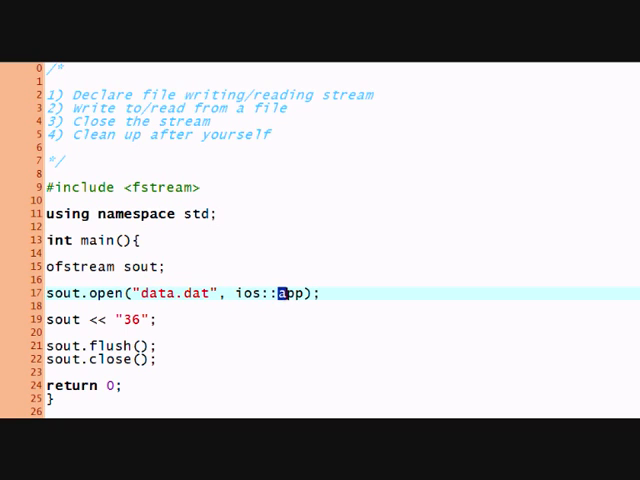
{"action": "type", "text": "tru"}
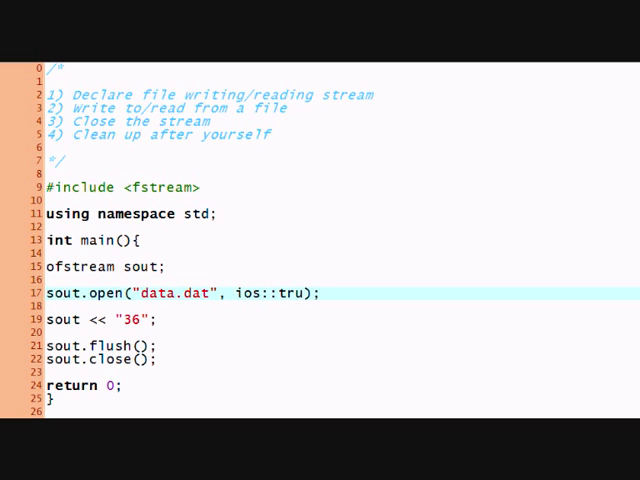
{"action": "type", "text": "nc"}
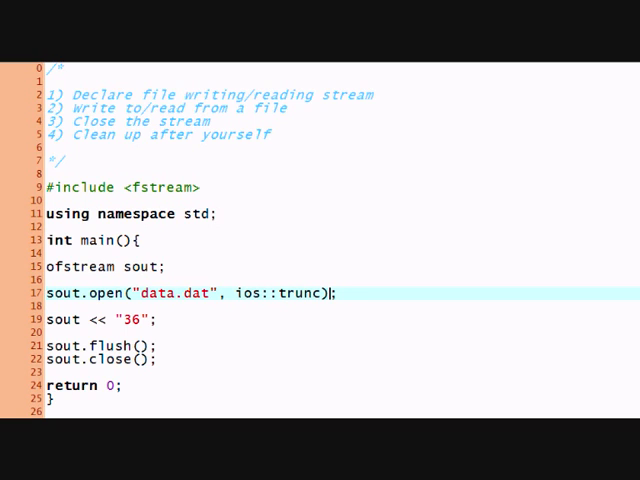
{"action": "double_click", "coordinate": [311, 292]}
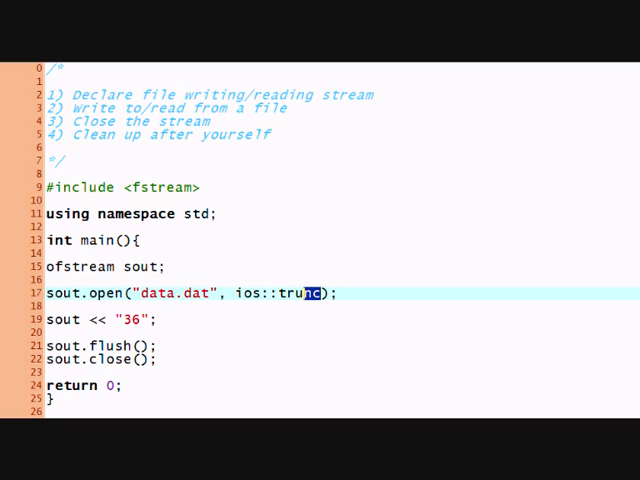
{"action": "double_click", "coordinate": [300, 292]}
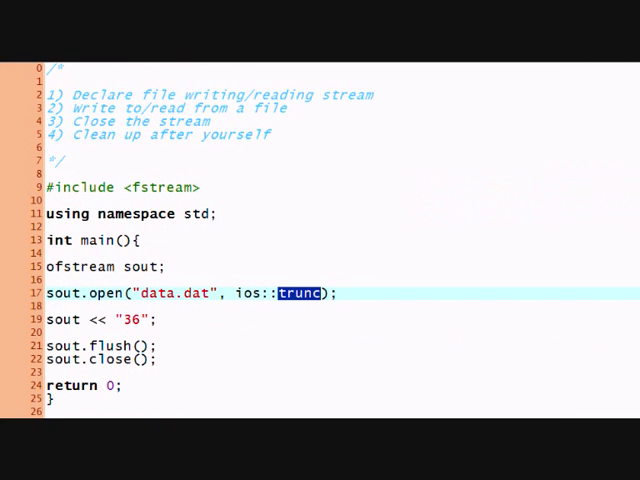
{"action": "type", "text": "ate"}
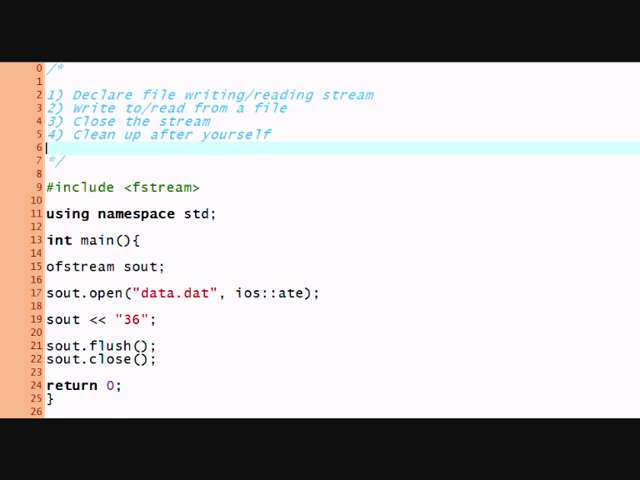
- Add comment notes for ios::app (append), ios::ate (move to end) and ios::trunc (erase)
{"action": "key", "text": "Return"}
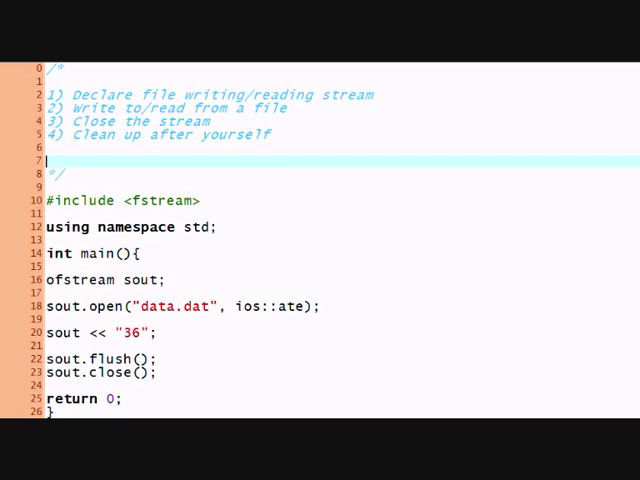
{"action": "type", "text": "ios::app"}
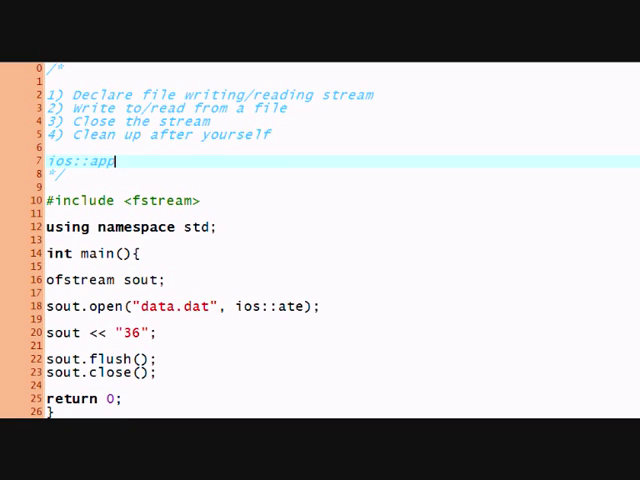
{"action": "type", "text": "(append"}
{"action": "type", "text": "is"}
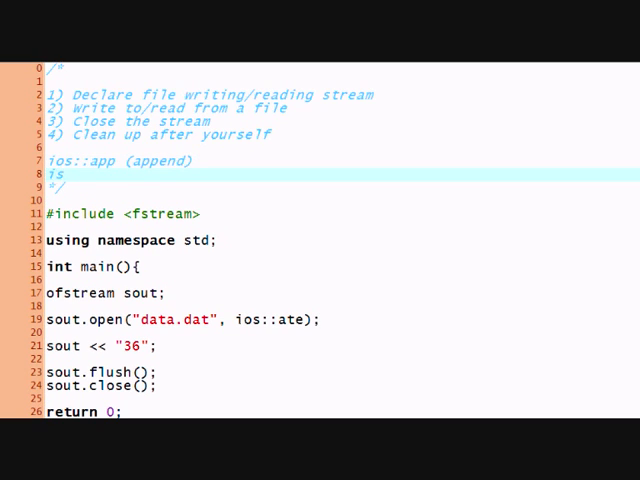
{"action": "type", "text": "ios::a"}
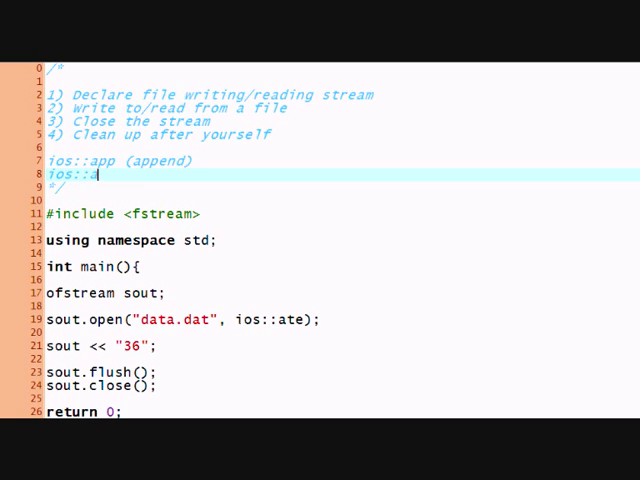
{"action": "type", "text": "te ("}
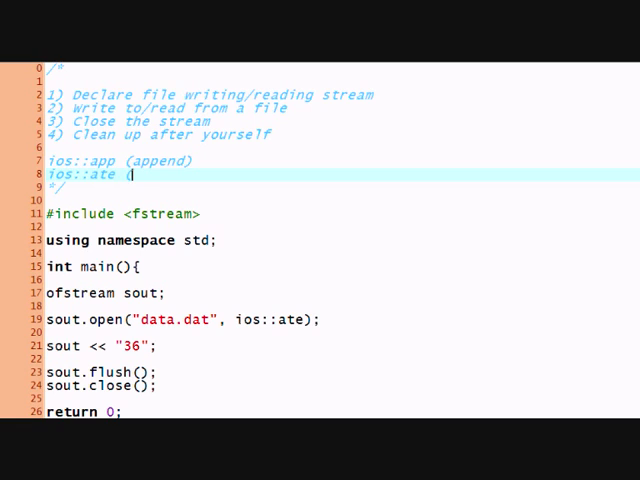
{"action": "type", "text": "move to end"}
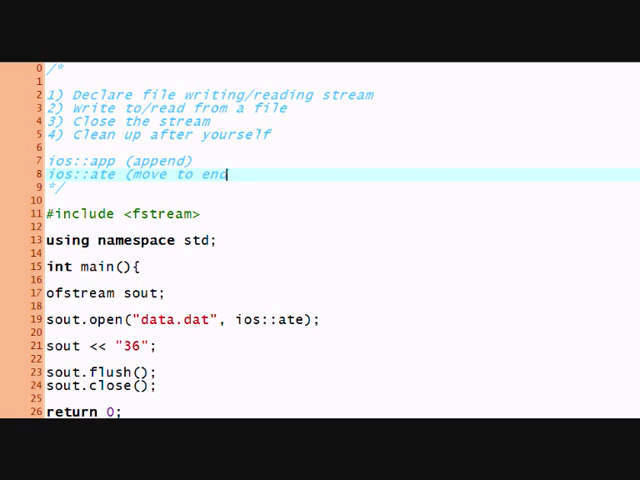
{"action": "type", "text": "ios"}
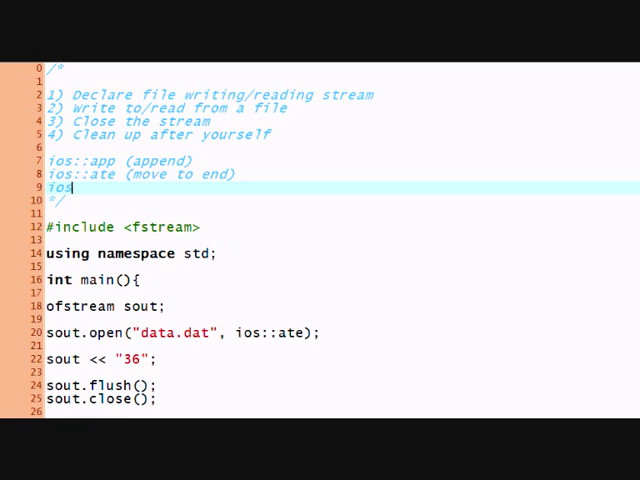
{"action": "type", "text": "::trunc"}
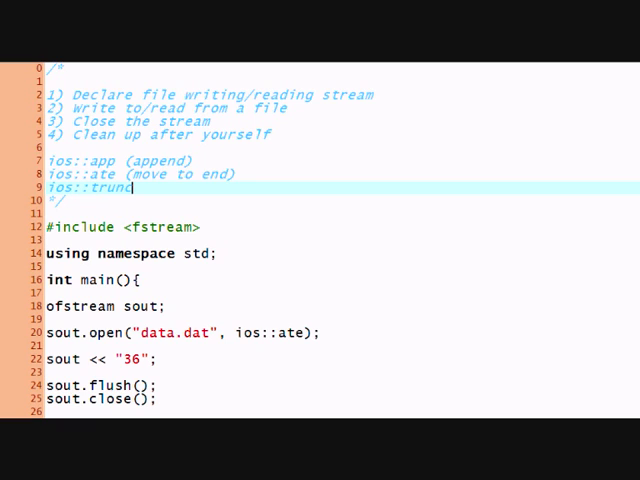
{"action": "type", "text": "(era"}
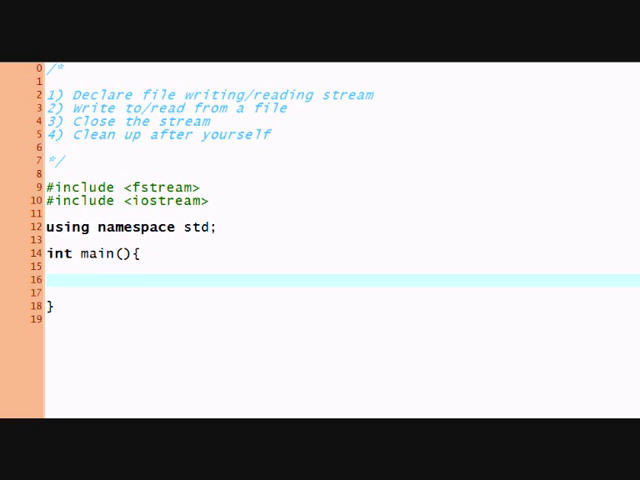
- Declare ifstream myin, dropping the "data.dat" constructor argument
{"action": "type", "text": "ifstream"}
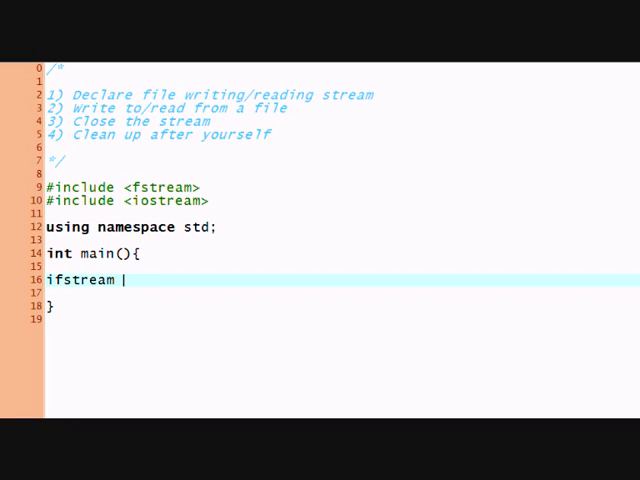
{"action": "type", "text": "myin1;"}
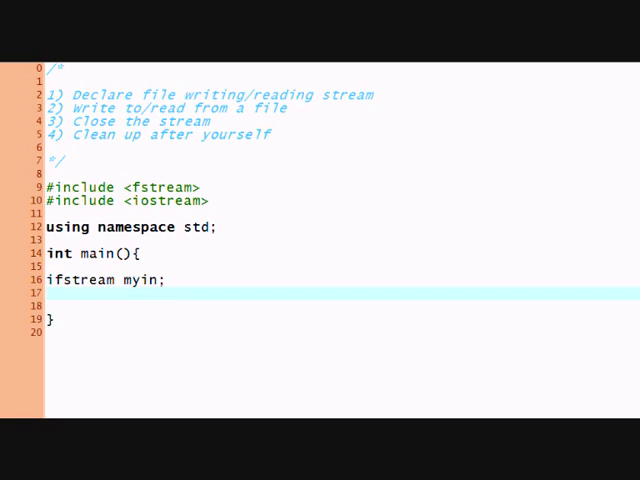
{"action": "type", "text": "m"}
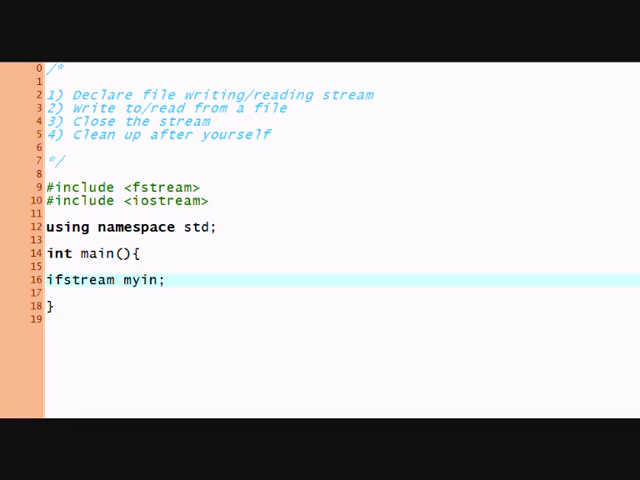
{"action": "type", "text": "(\""}
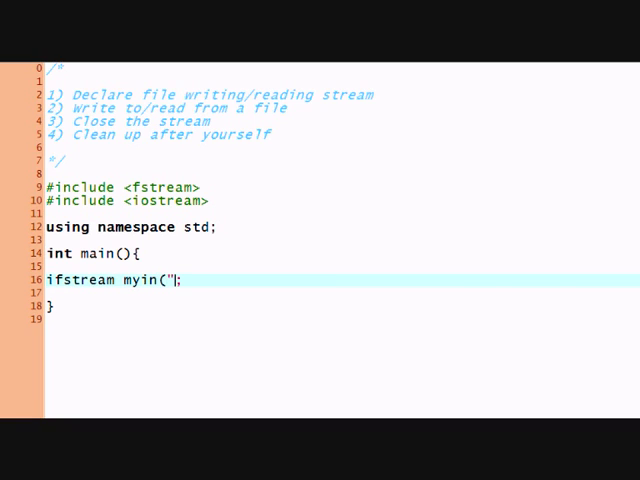
{"action": "type", "text": "\")';"}
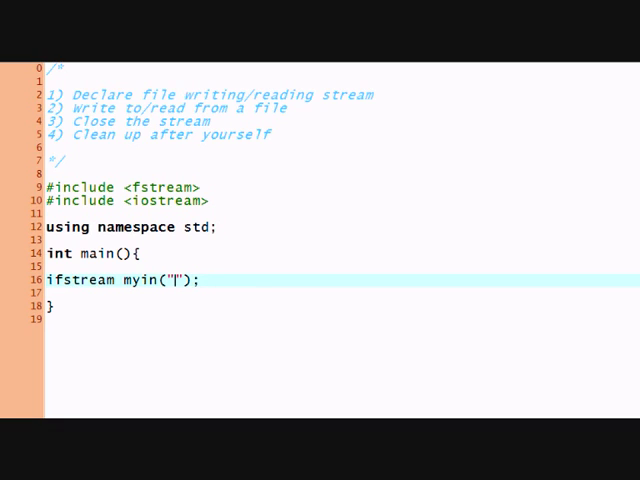
{"action": "type", "text": "data.dat"}
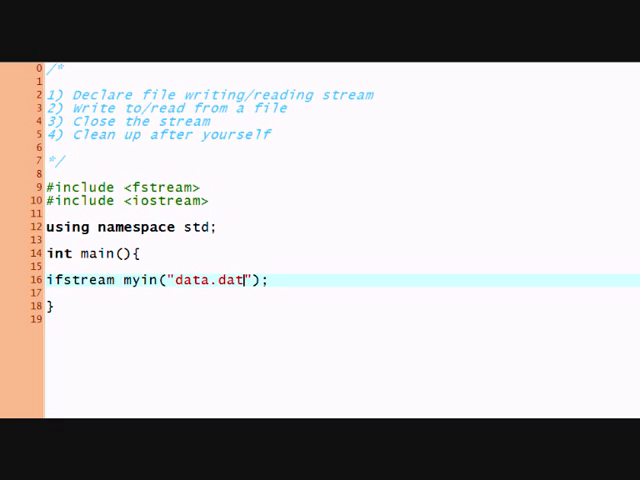
{"action": "key", "text": "Return"}
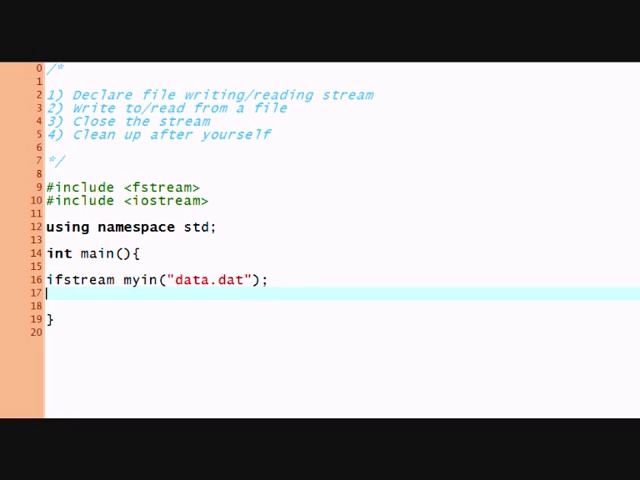
{"action": "left_click", "coordinate": [263, 280]}
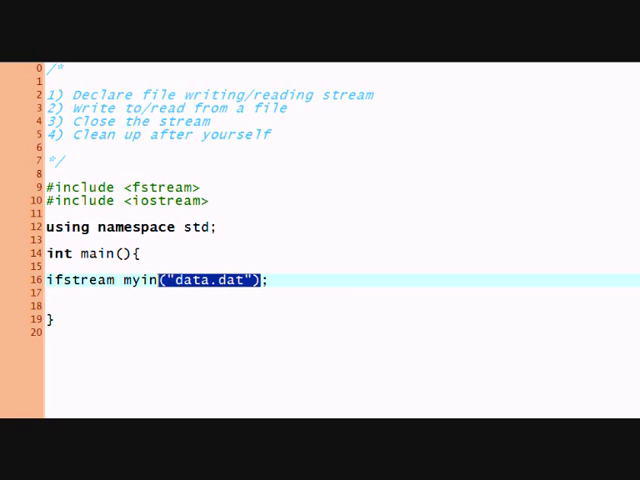
{"action": "key", "text": "Delete"}
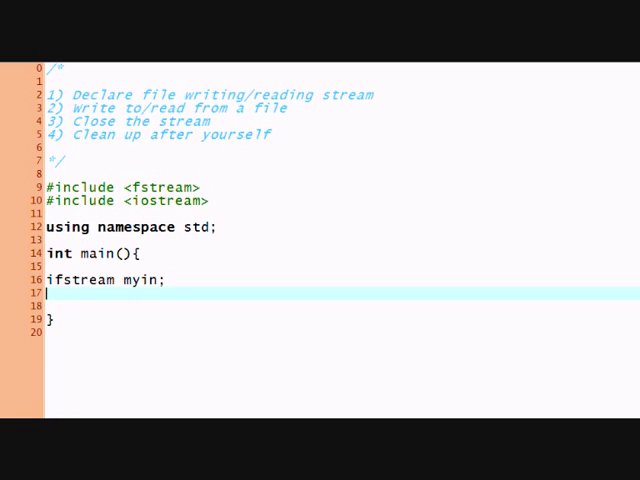
- Add myin.open("data.dat", ios::in); on its own line
{"action": "type", "text": "myin."}
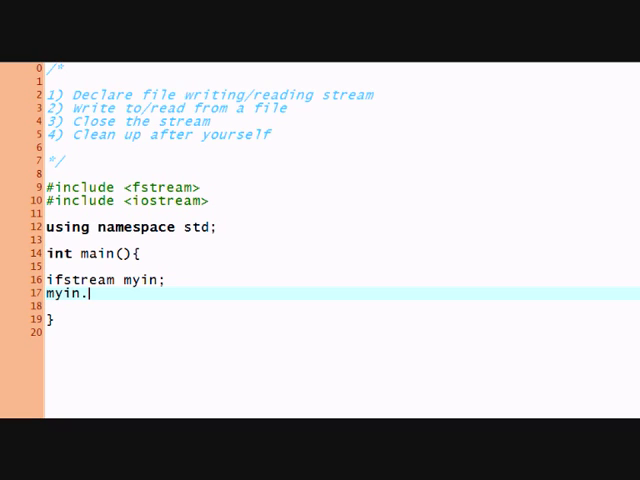
{"action": "type", "text": "open(\"d"}
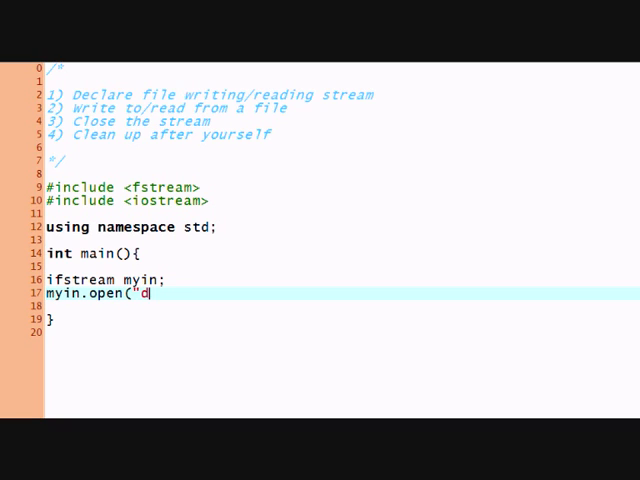
{"action": "type", "text": "ata.a"}
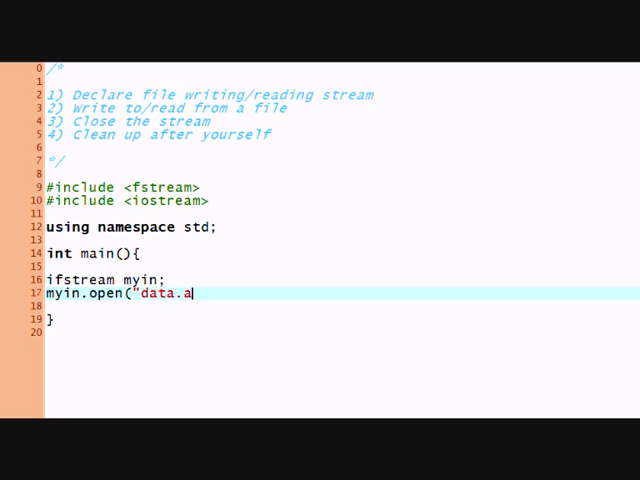
{"action": "type", "text": "d"}
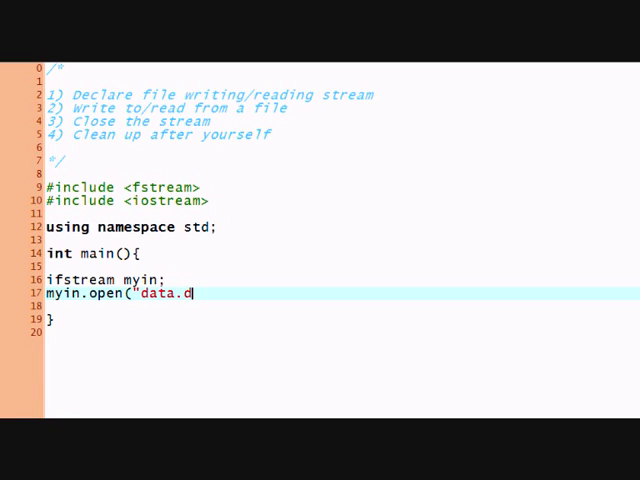
{"action": "type", "text": "at\""}
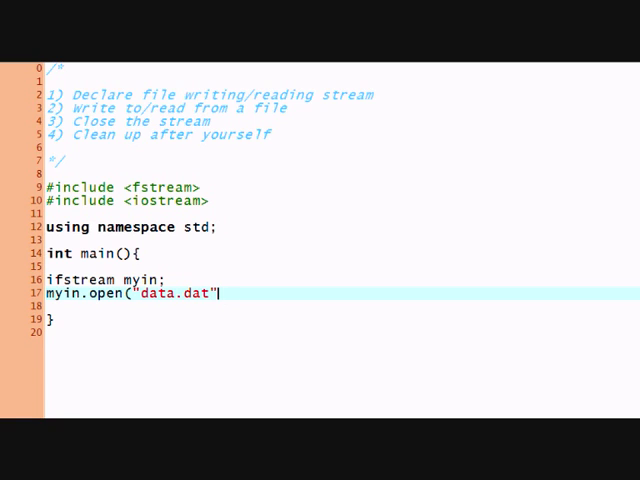
{"action": "type", "text": ", ios"}
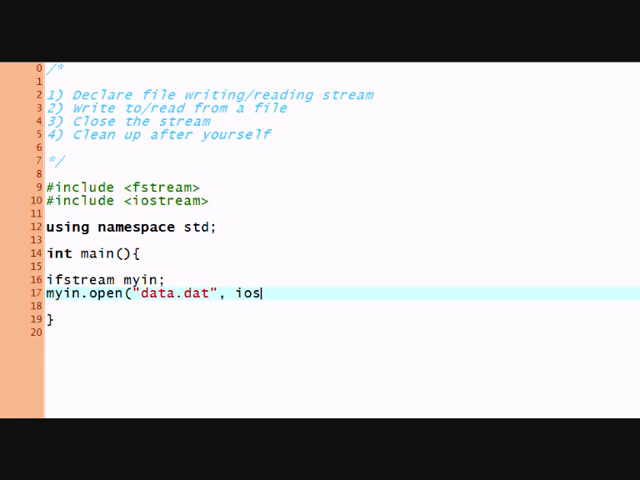
{"action": "type", "text": "::"}
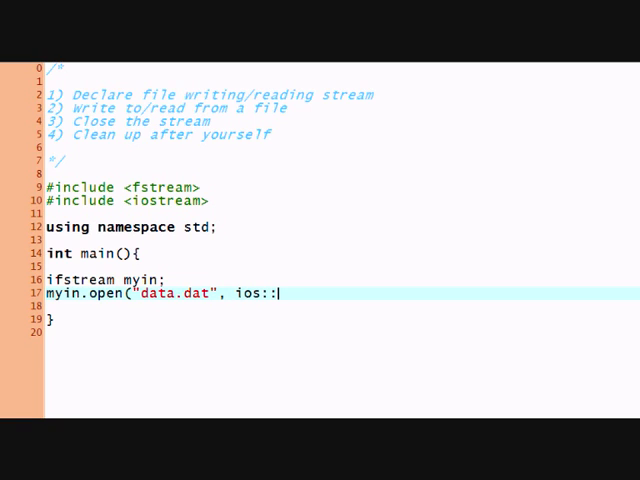
{"action": "type", "text": "in);"}
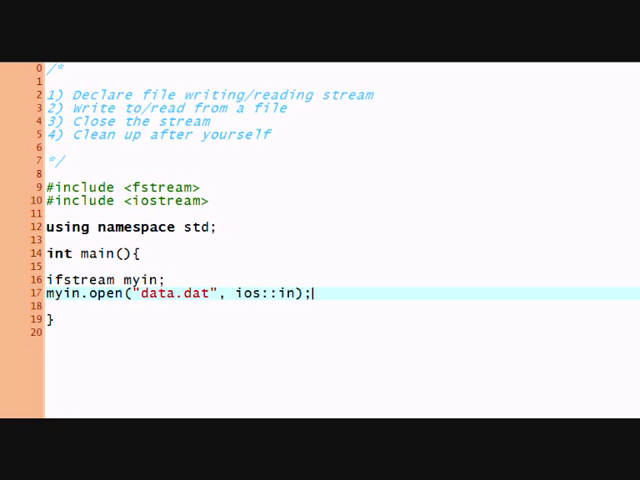
{"action": "key", "text": "Return"}
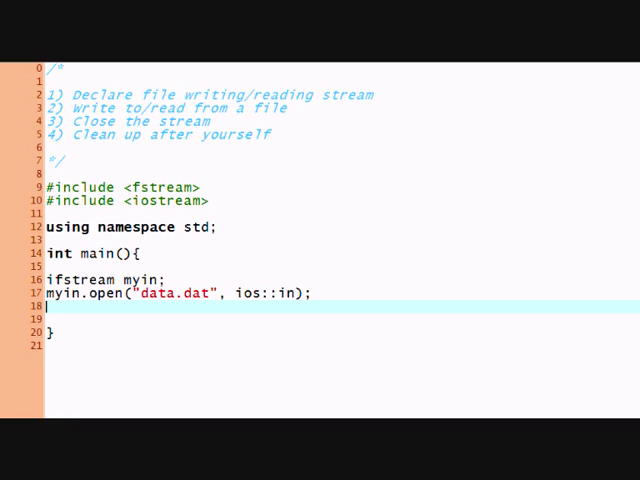
- Add if(!myin.is_open()) printing "File not found!" to cerr, then getch() and exit
{"action": "type", "text": "if(!"}
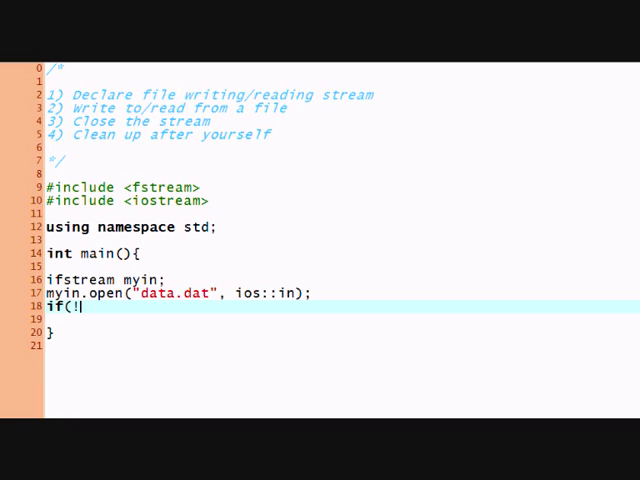
{"action": "type", "text": "myin"}
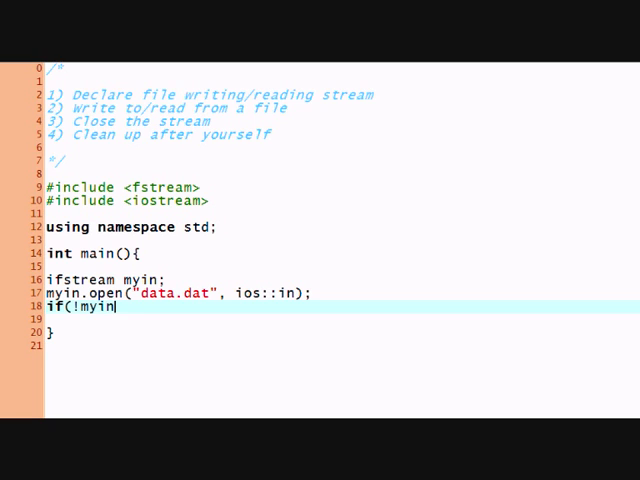
{"action": "type", "text": ".is_"}
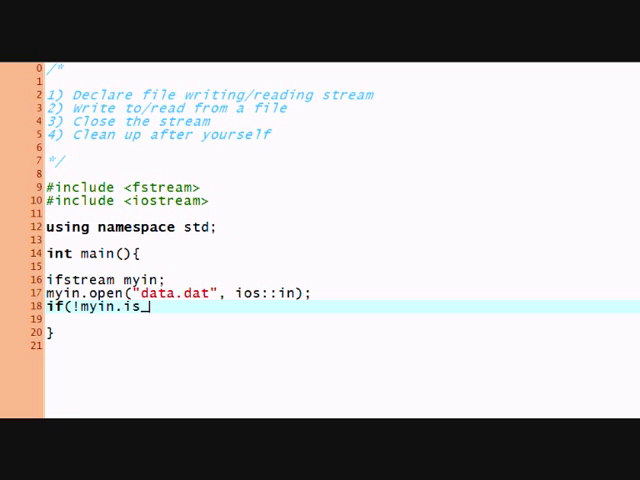
{"action": "type", "text": "open()){"}
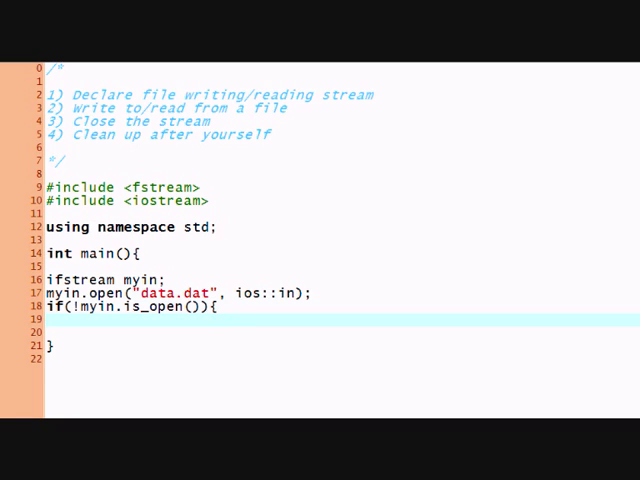
{"action": "type", "text": "cerr << \""}
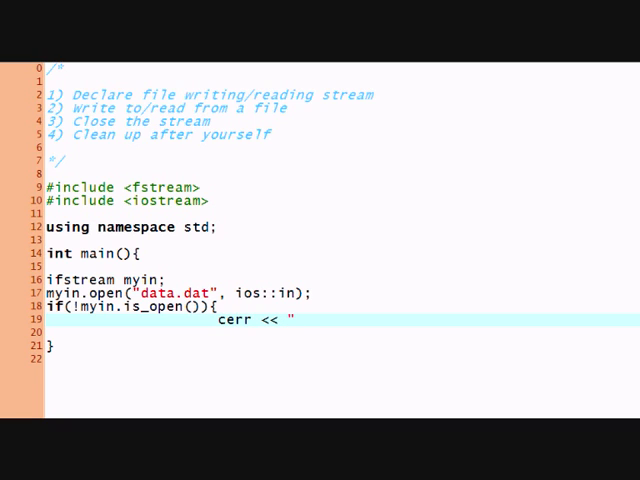
{"action": "type", "text": "File not found!"}
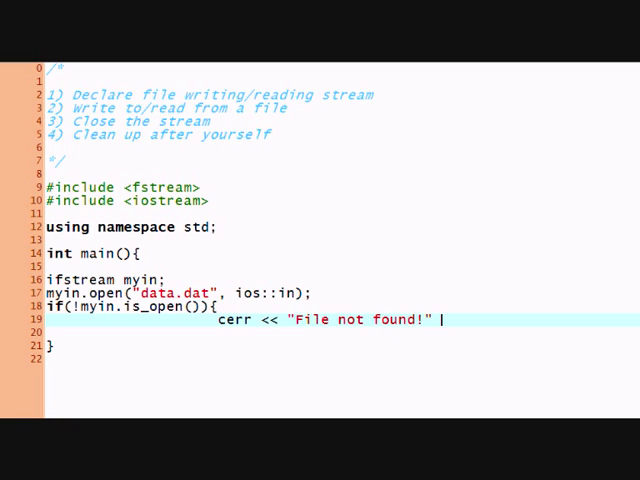
{"action": "type", "text": "<< endl;"}
{"action": "left_click", "coordinate": [342, 332]}
{"action": "type", "text": "get"}
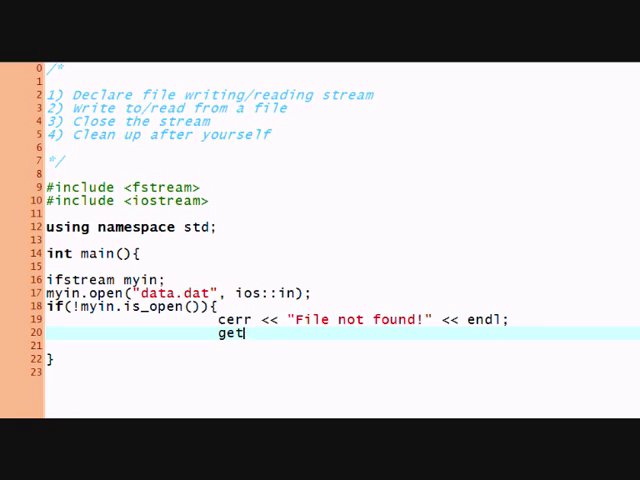
{"action": "type", "text": "ch();"}
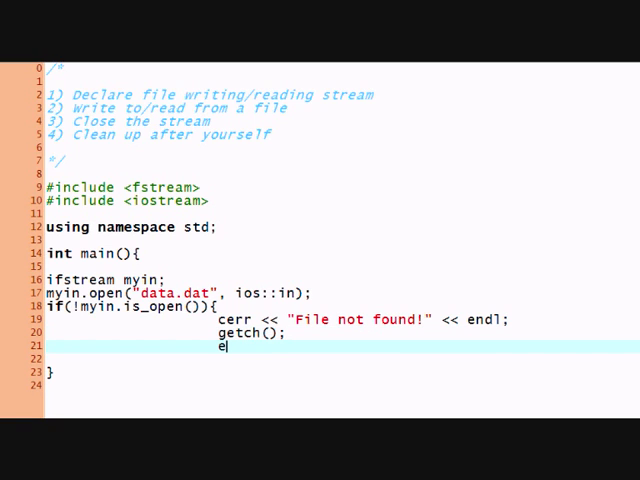
{"action": "type", "text": "xit(-"}
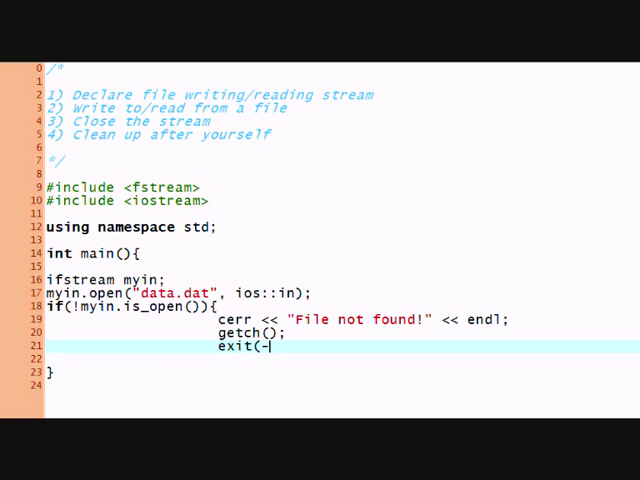
{"action": "key", "text": "Backspace"}
{"action": "type", "text": "2);"}
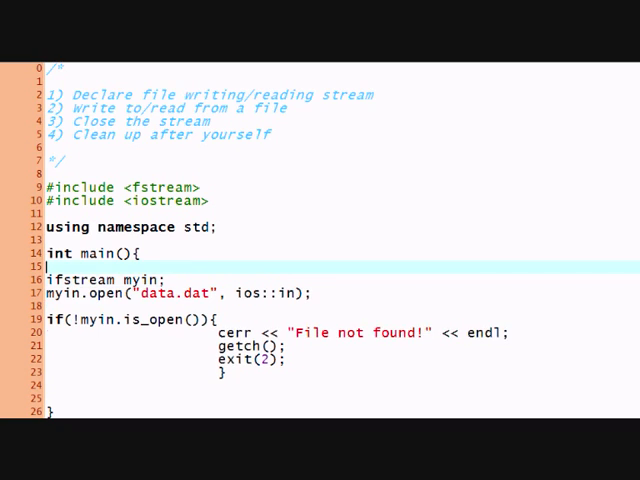
- Declare int age, start a myin >> read, and undo a trial cin >> line
{"action": "type", "text": "int age;"}
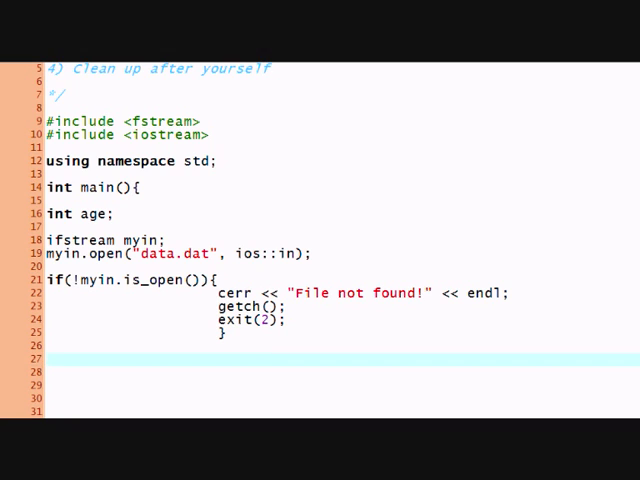
{"action": "type", "text": "myin >>"}
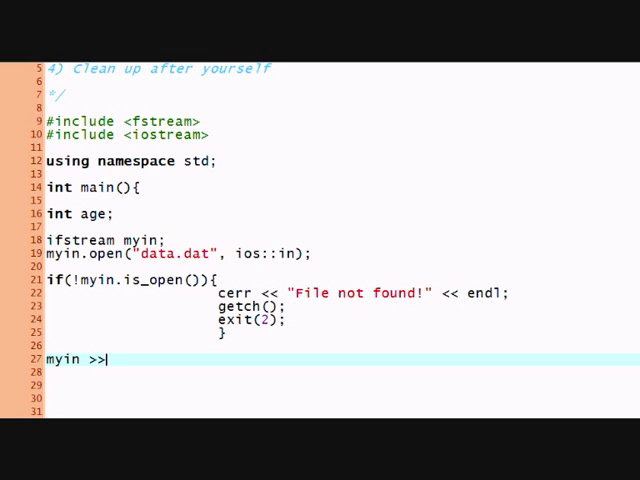
{"action": "key", "text": "Return"}
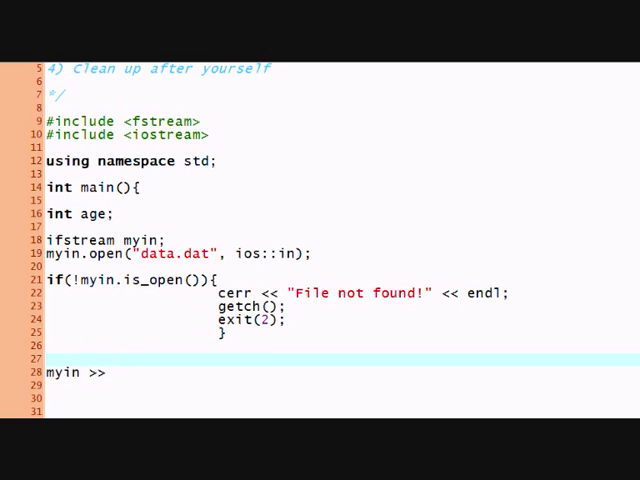
{"action": "type", "text": "cin >>"}
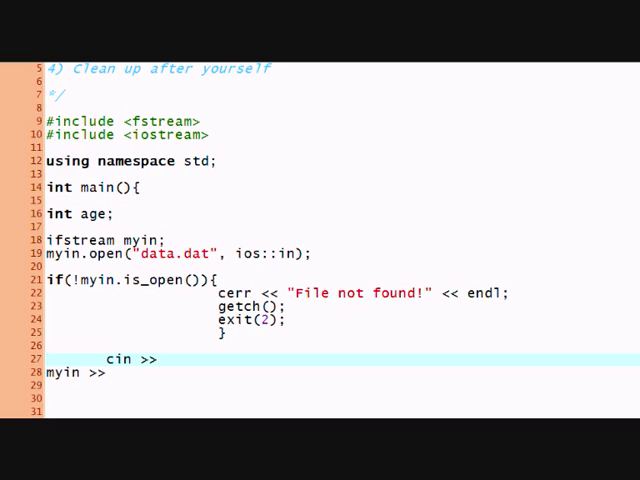
{"action": "type", "text": "ag"}
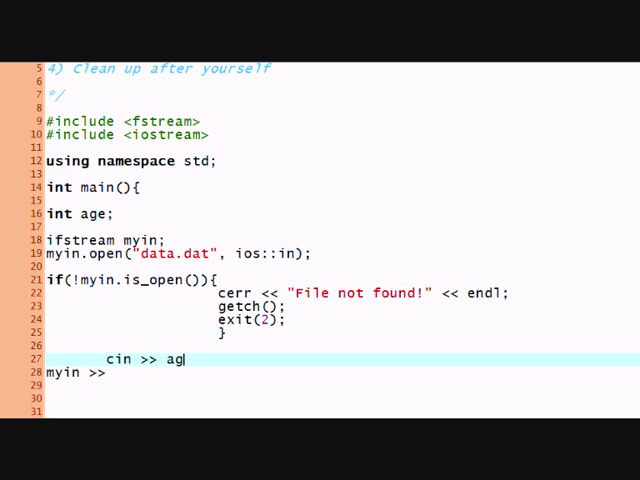
{"action": "key", "text": "ctrl+z"}
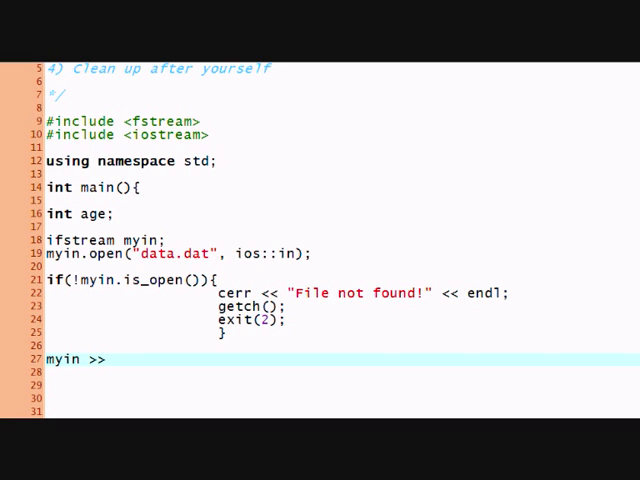
- Complete myin >> age; and print cout << "Your age is: " << age;
{"action": "type", "text": "age;"}
{"action": "left_click", "coordinate": [342, 385]}
{"action": "type", "text": "cout "}
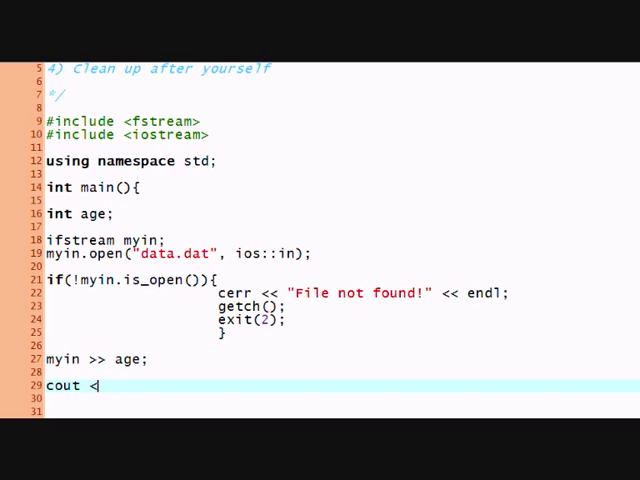
{"action": "type", "text": "<< \"Y"}
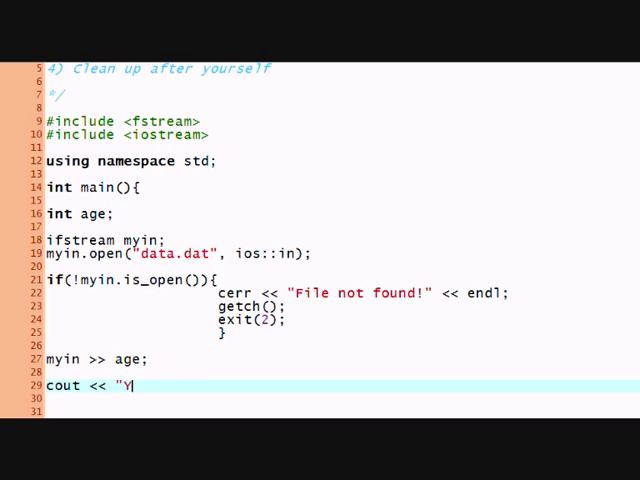
{"action": "type", "text": "our age is: \" <<"}
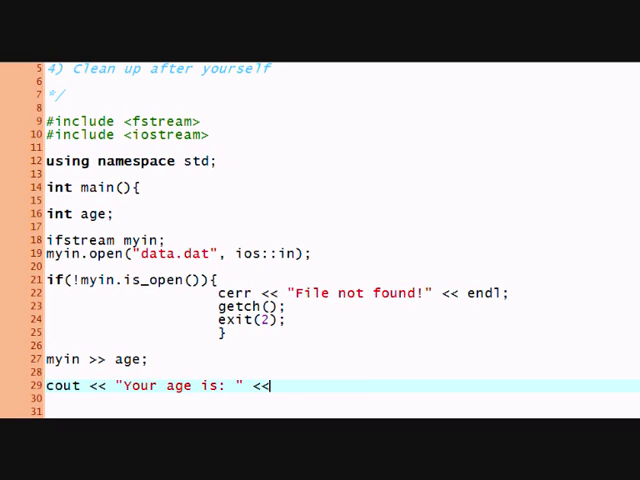
{"action": "type", "text": "age;"}
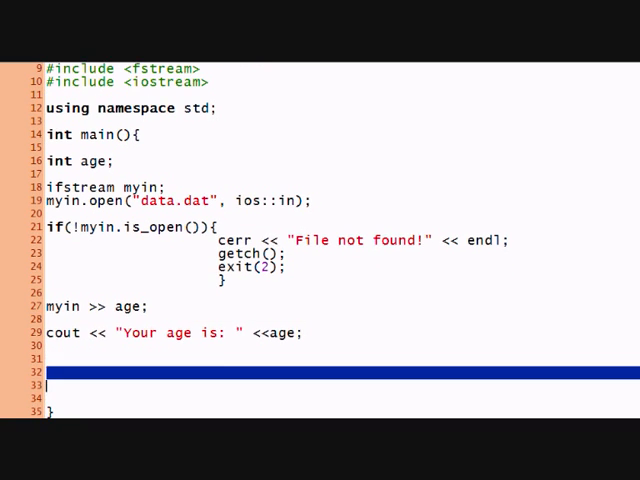
{"action": "type", "text": "ge"}
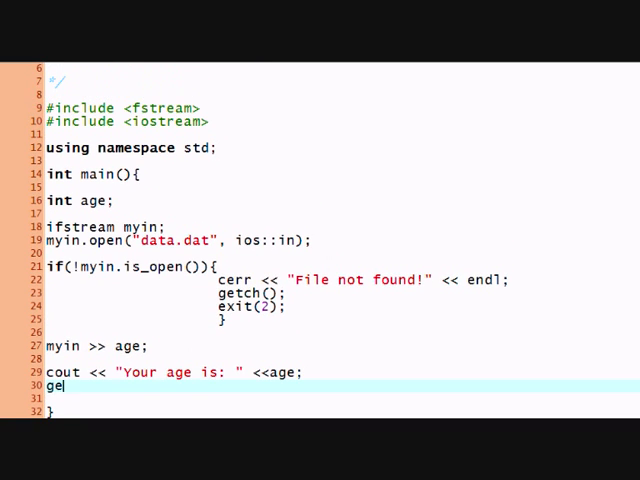
- Add getchar(); after the cout line to pause the program
{"action": "type", "text": "tchar("}
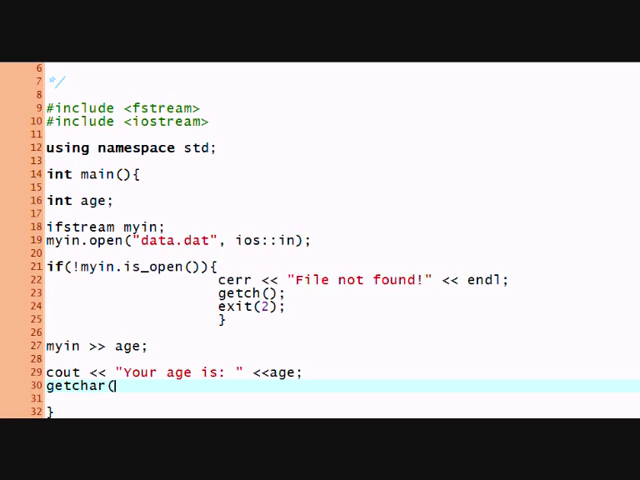
{"action": "type", "text": ");"}
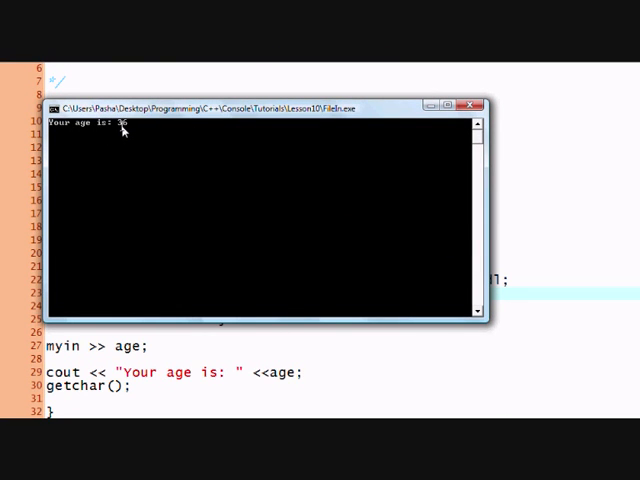
{"action": "mouse_move", "coordinate": [190, 118]}
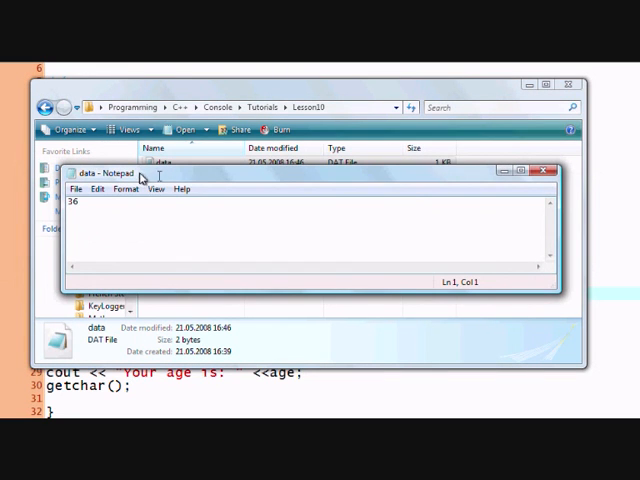
- Close Notepad and select the data file in the Lesson10 folder
{"action": "left_click", "coordinate": [549, 170]}
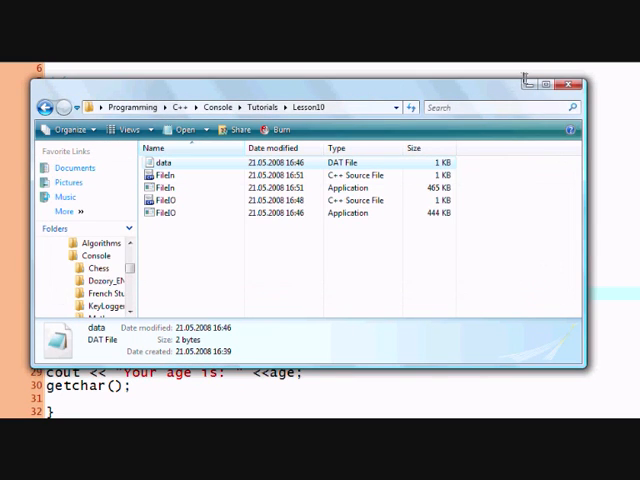
{"action": "left_click", "coordinate": [561, 85]}
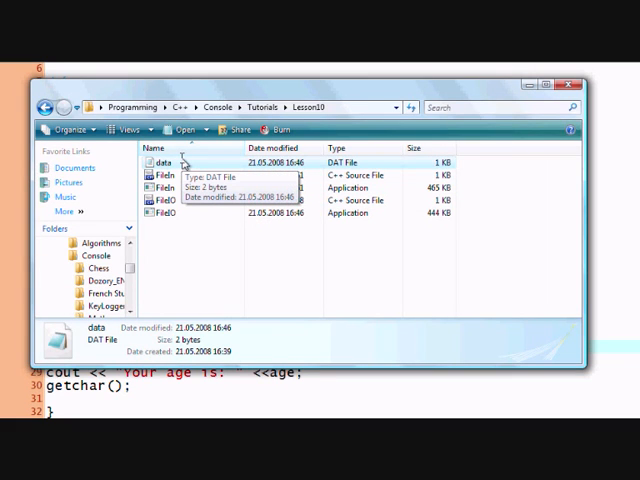
{"action": "left_click", "coordinate": [575, 72]}
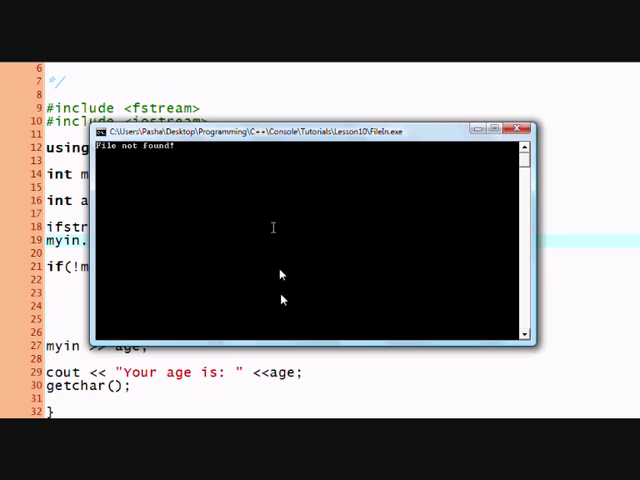
{"action": "mouse_move", "coordinate": [220, 220]}
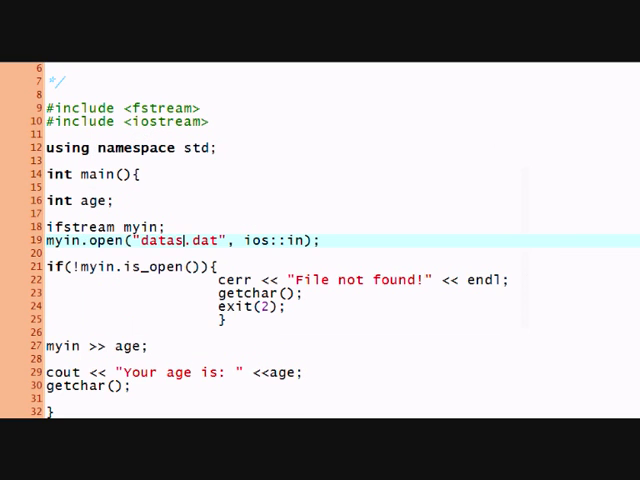
- Select the file name in the open() call to edit it to datas.dat
{"action": "left_click_drag", "start_coordinate": [210, 293], "coordinate": [290, 333]}
{"action": "type", "text": "myin"}
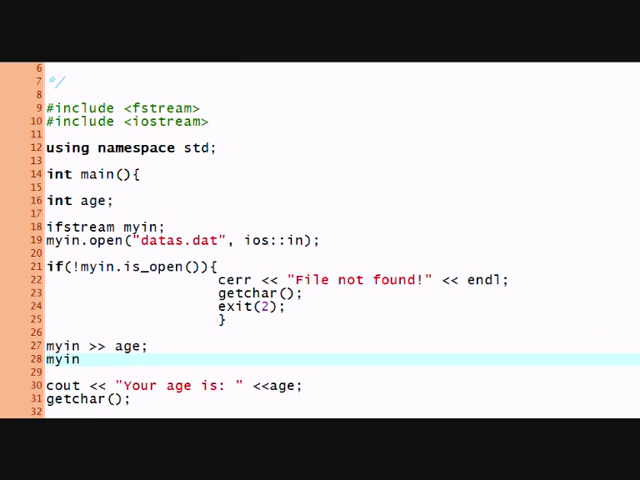
- Read age and age2, print age with endl, and print age2 as "Your son's age is:"
{"action": "type", "text": ">> age2;"}
{"action": "left_click", "coordinate": [342, 200]}
{"action": "type", "text": ","}
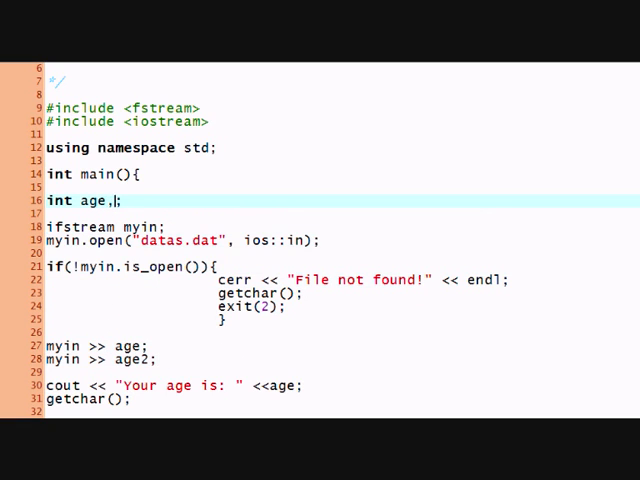
{"action": "type", "text": "age2;"}
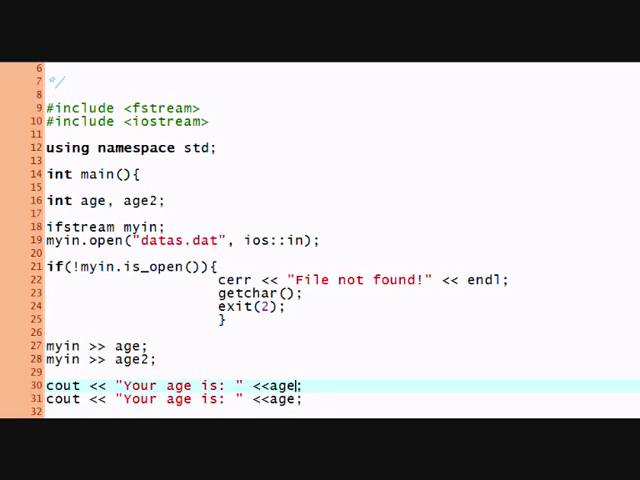
{"action": "type", "text": "<<endl"}
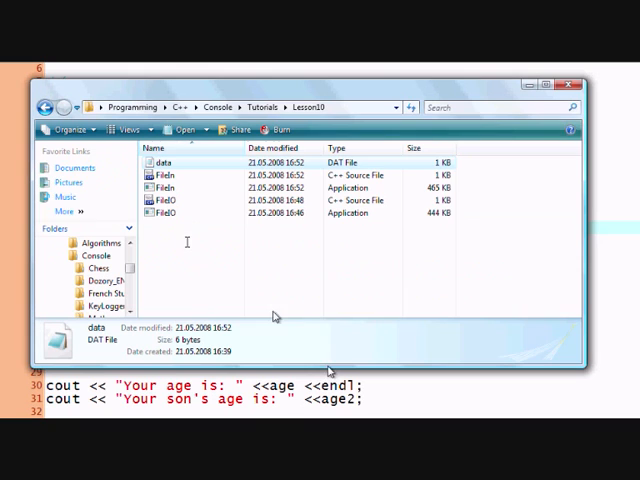
- Open data.dat in Notepad and replace 36 and 12 with a Hello line and a 'name is Strel…' line
{"action": "double_click", "coordinate": [164, 160]}
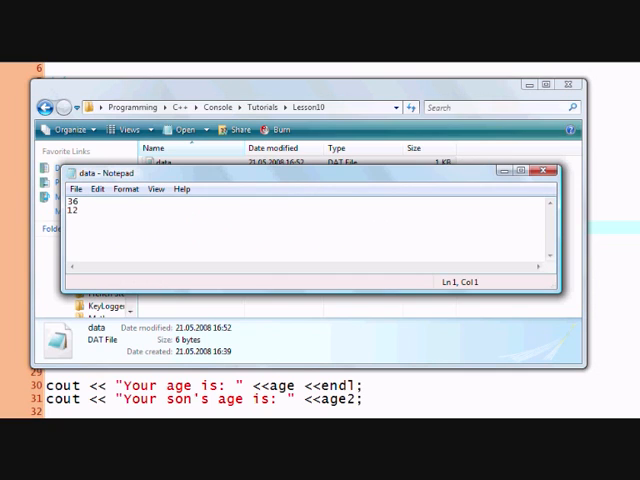
{"action": "type", "text": "Hello World!"}
{"action": "type", "text": "My"}
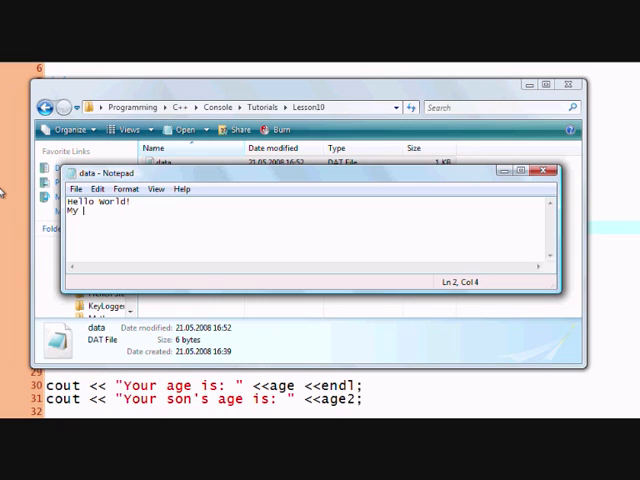
{"action": "type", "text": "name is Strel"}
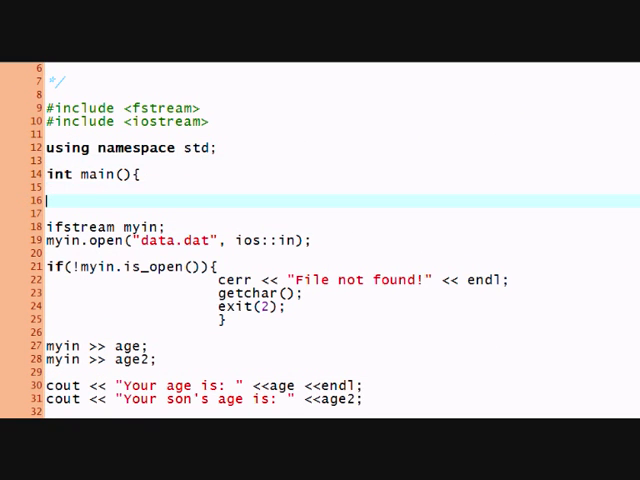
- Declare string mystring and replace the age-reading lines with getline(myin, mystring);
{"action": "type", "text": "string"}
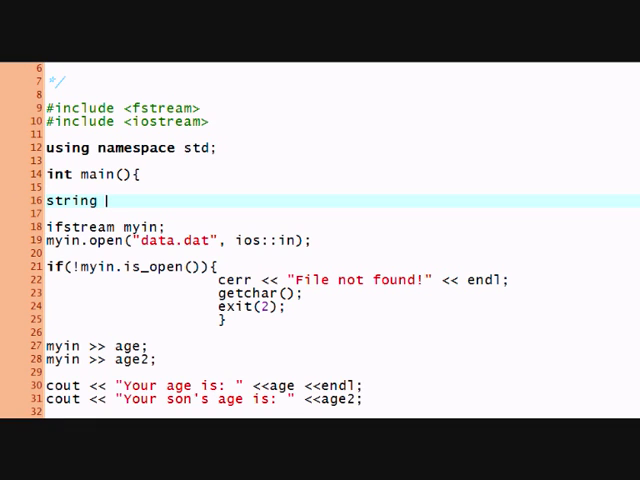
{"action": "type", "text": "mystring;"}
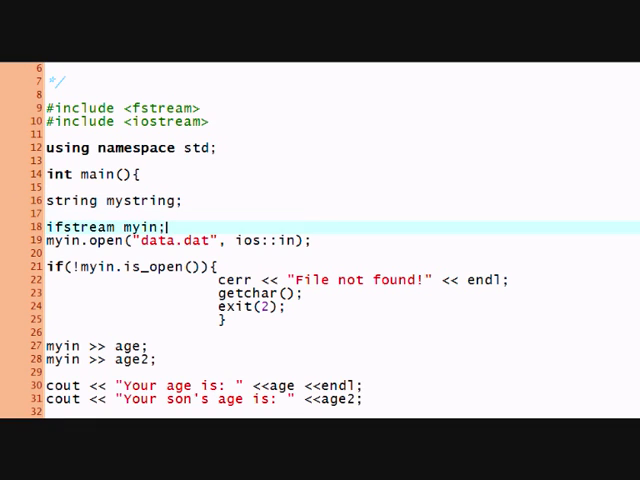
{"action": "left_click", "coordinate": [158, 359]}
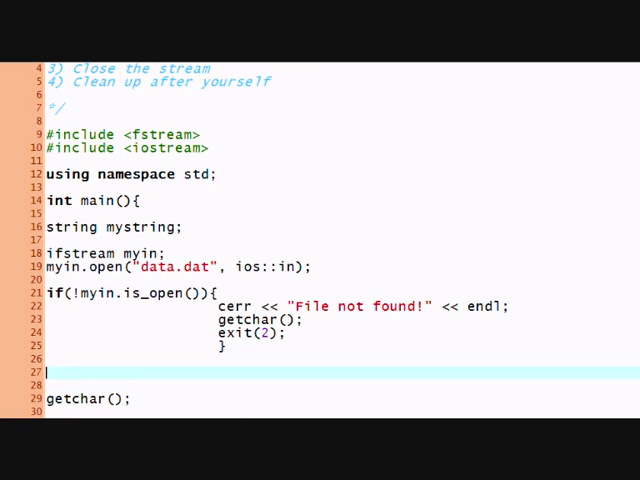
{"action": "type", "text": "getli"}
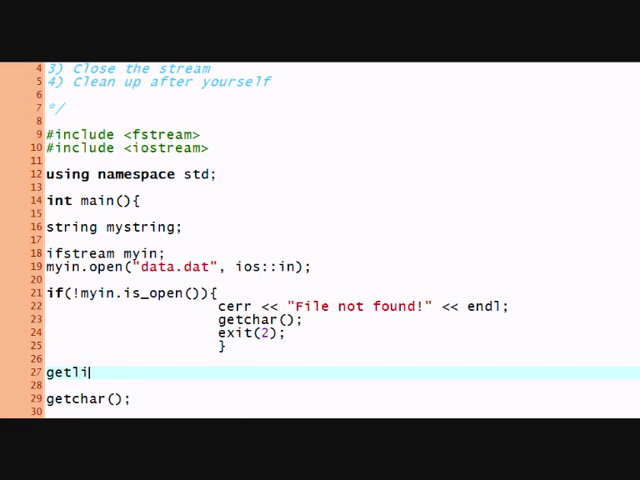
{"action": "type", "text": "ne("}
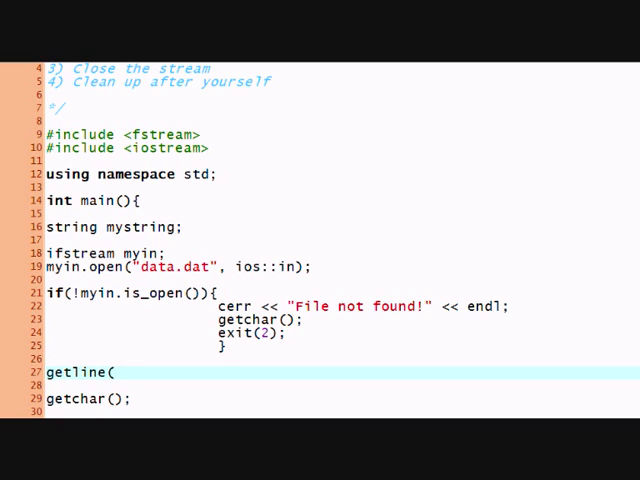
{"action": "type", "text": "myin"}
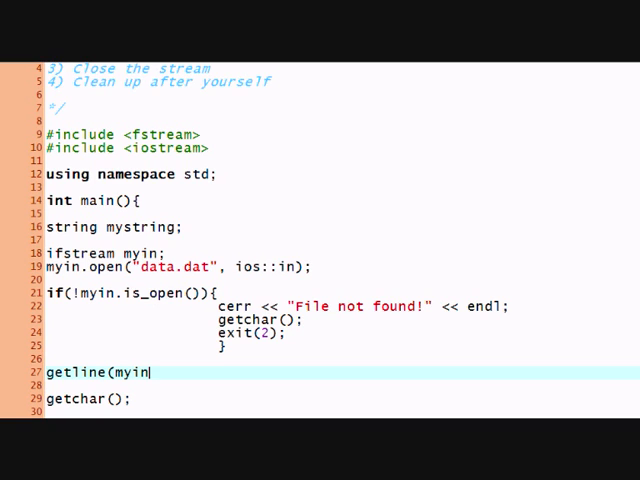
{"action": "type", "text": ","}
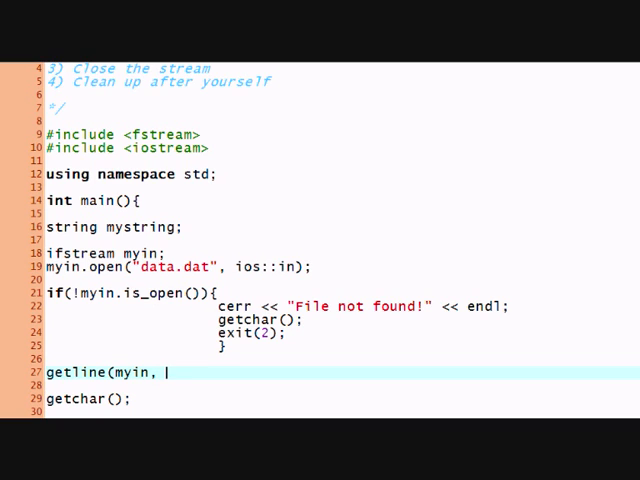
{"action": "type", "text": "mystring"}
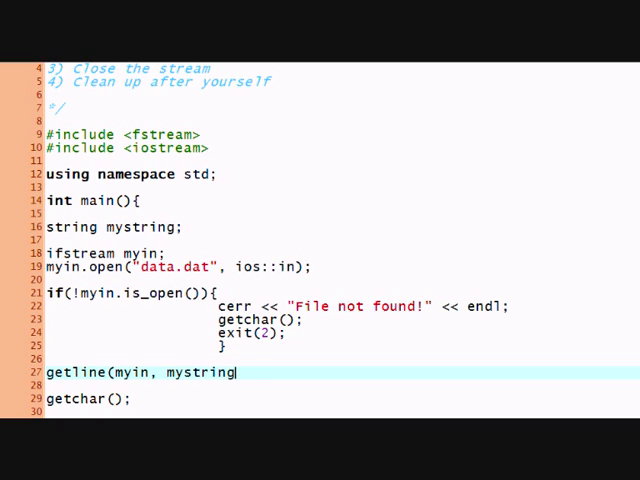
{"action": "type", "text": ";"}
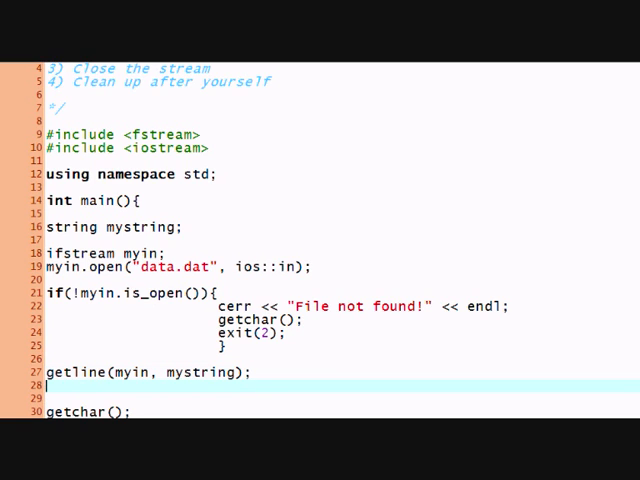
- Print the line read from the file with cout << mystring;
{"action": "type", "text": "co"}
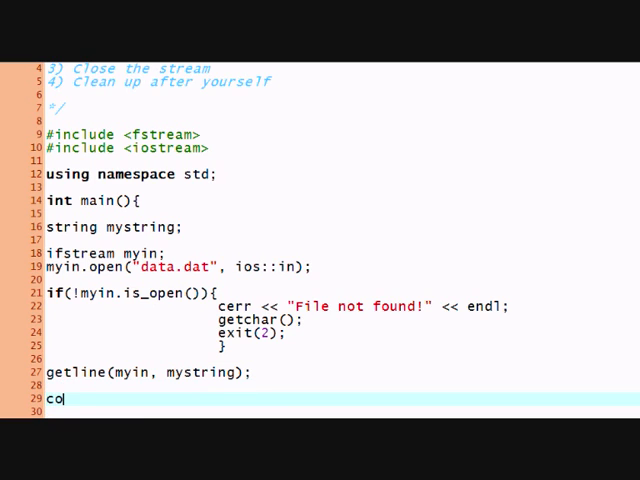
{"action": "type", "text": "ut << \""}
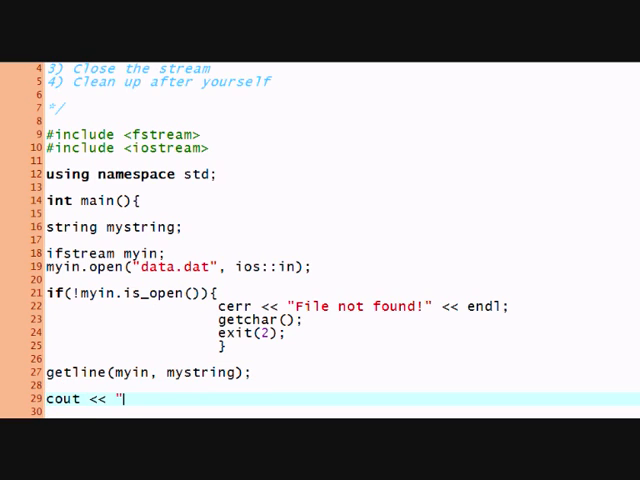
{"action": "type", "text": "mystr"}
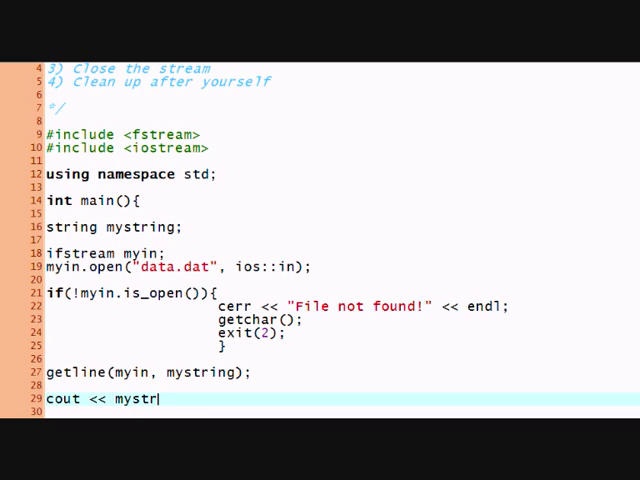
{"action": "type", "text": "ing;"}
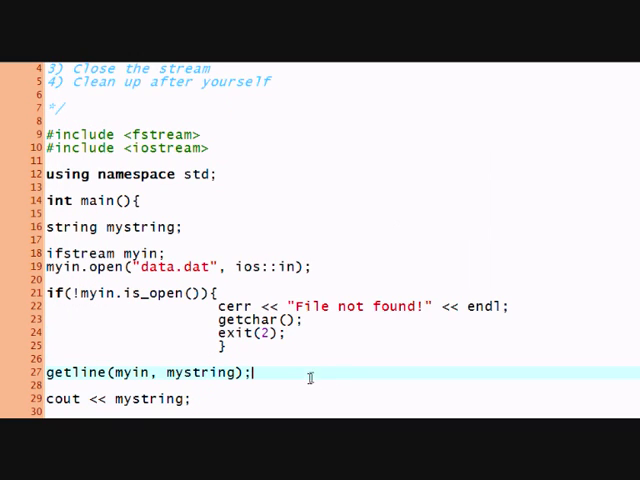
- Declare mystring2, read it with getline(myin, mystring2), and add endl after mystring's output
{"action": "left_click", "coordinate": [184, 227]}
{"action": "type", "text": ", "}
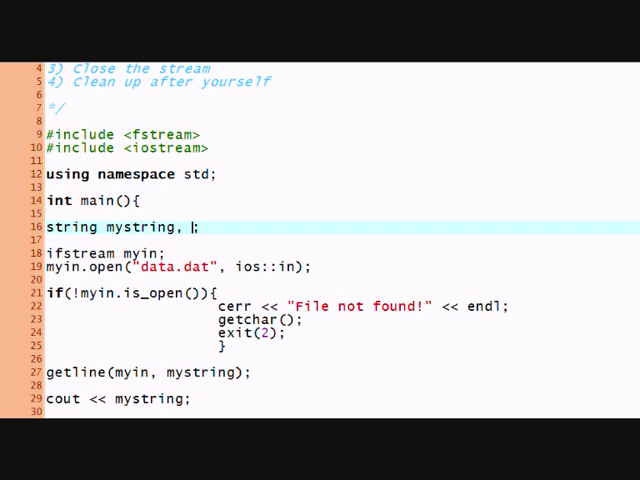
{"action": "type", "text": "mystring2"}
{"action": "left_click", "coordinate": [342, 385]}
{"action": "type", "text": "get"}
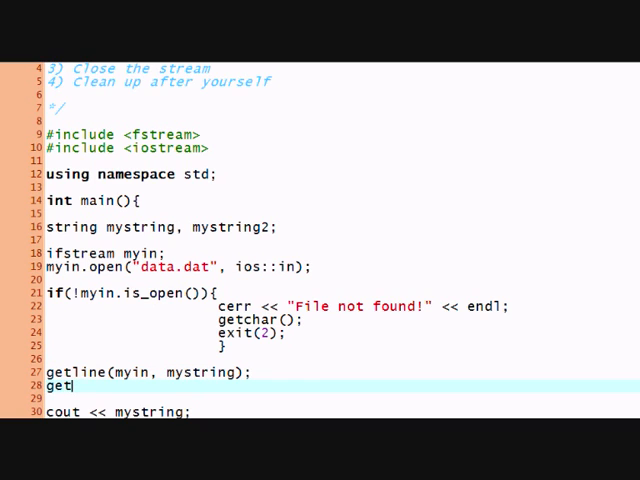
{"action": "type", "text": "line(myin,"}
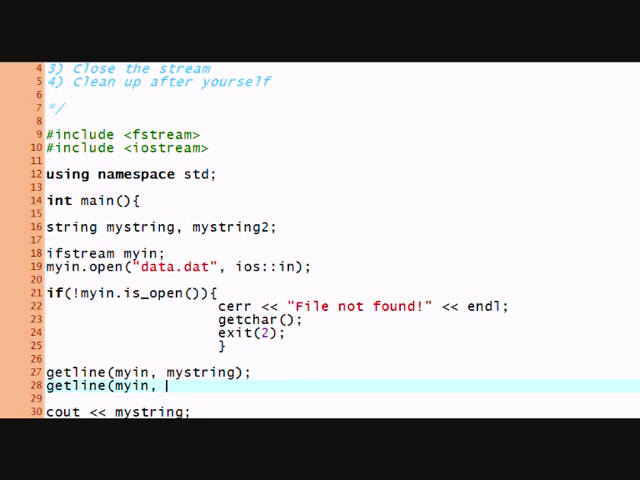
{"action": "type", "text": "mystring2);"}
{"action": "left_click", "coordinate": [340, 411]}
{"action": "type", "text": " <<"}
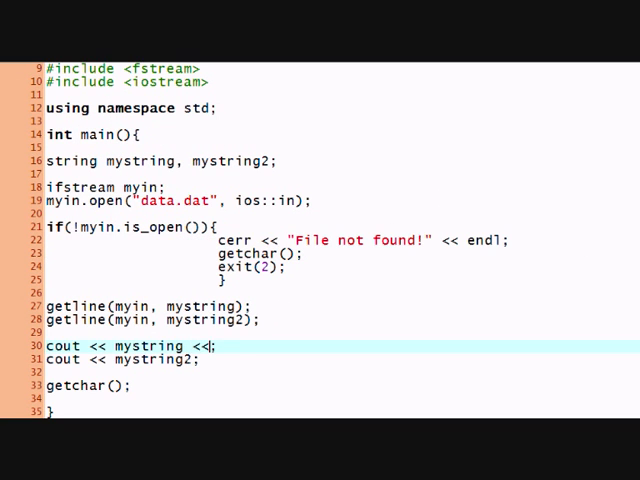
{"action": "type", "text": "endl"}
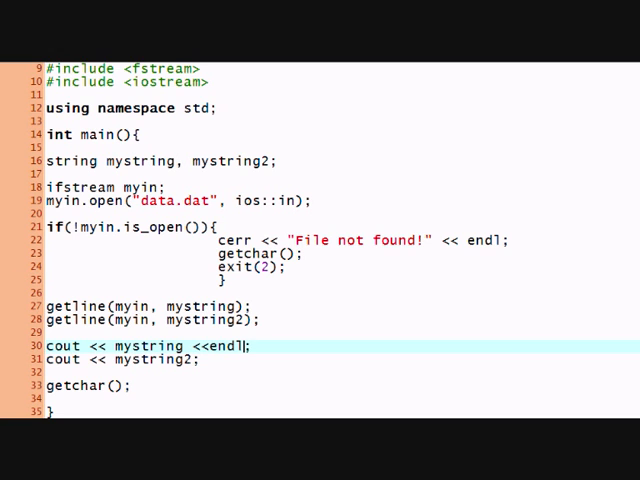